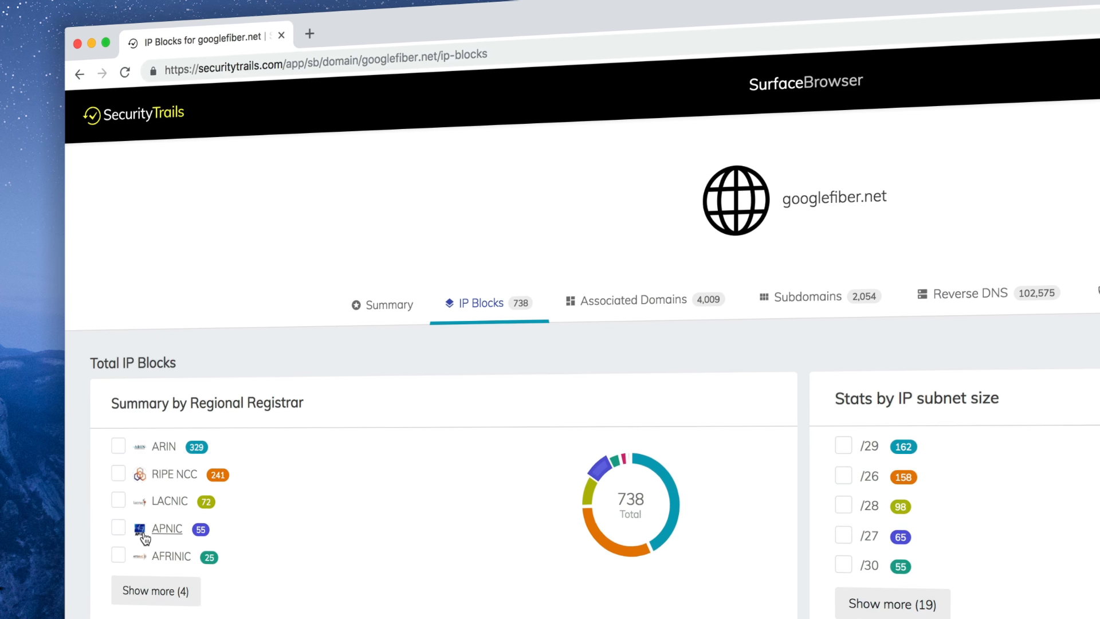
Return from googlefiber.net's IP blocks to the SurfaceBrowser start page via the SecurityTrails logo
click(118, 527)
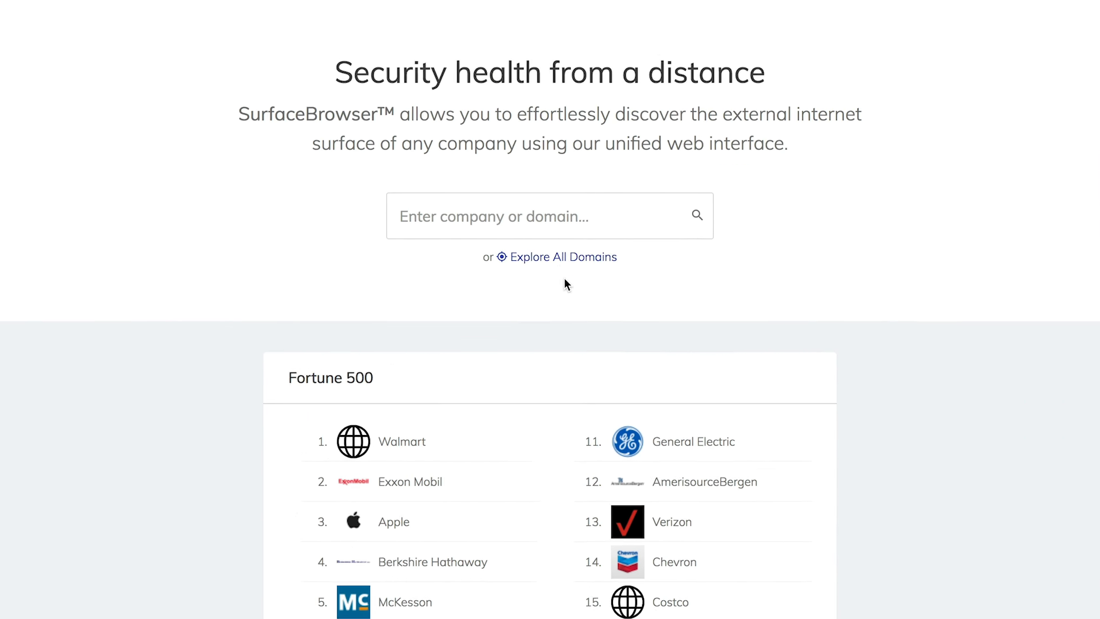
Open Explore All Domains and browse page 2 of the unfiltered domain table
click(560, 257)
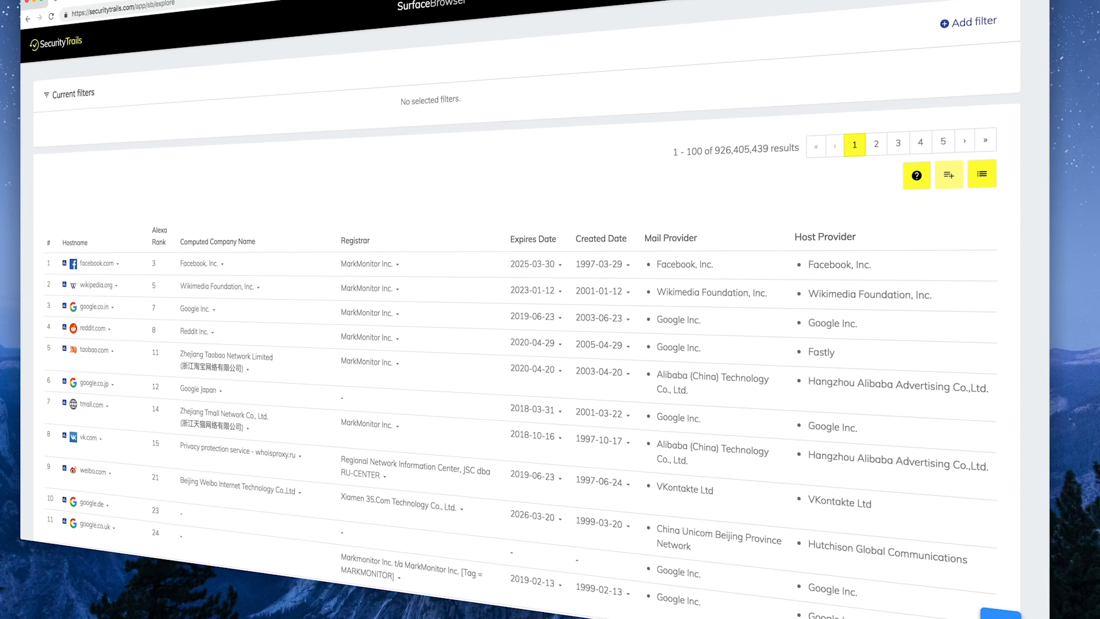
click(854, 143)
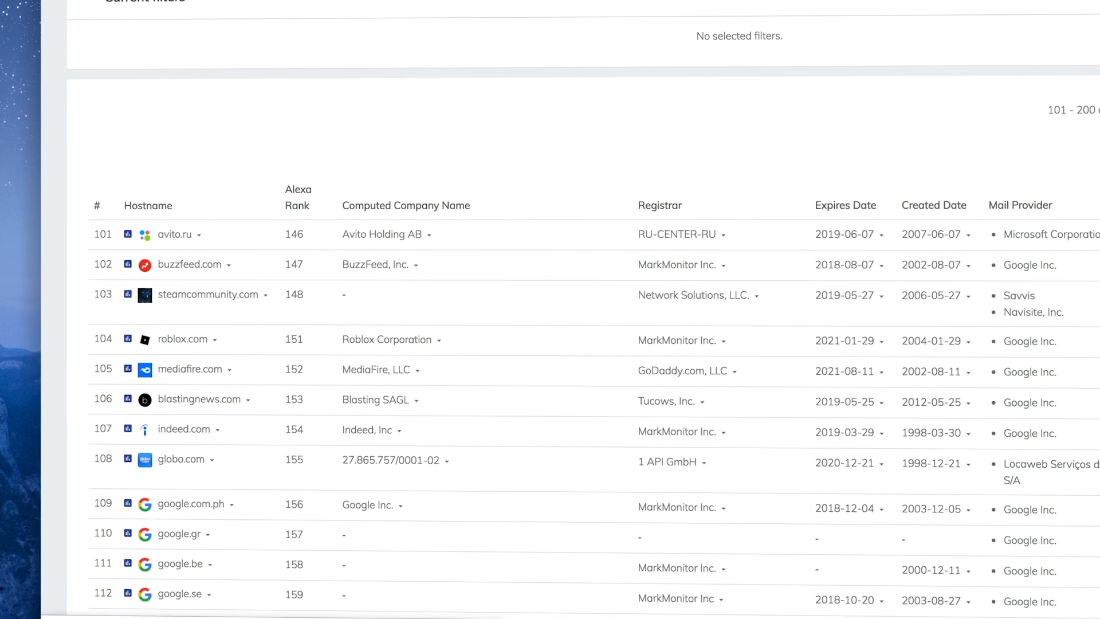
scroll(down, 3)
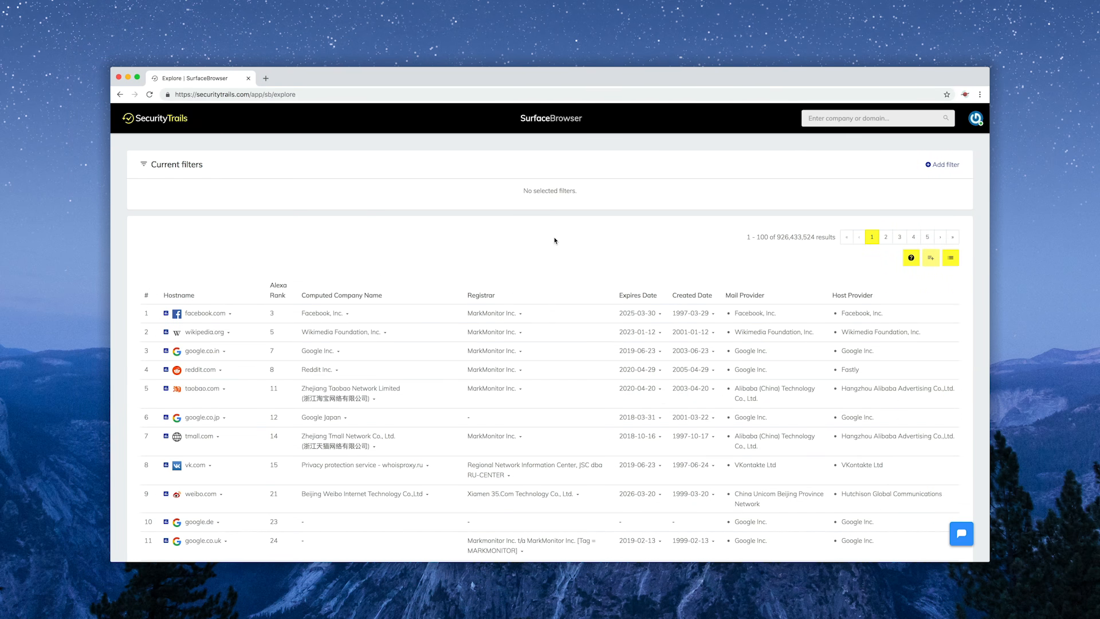
Filter the all-domains table to Computed Company Name Google Inc. (18,813 results)
click(339, 351)
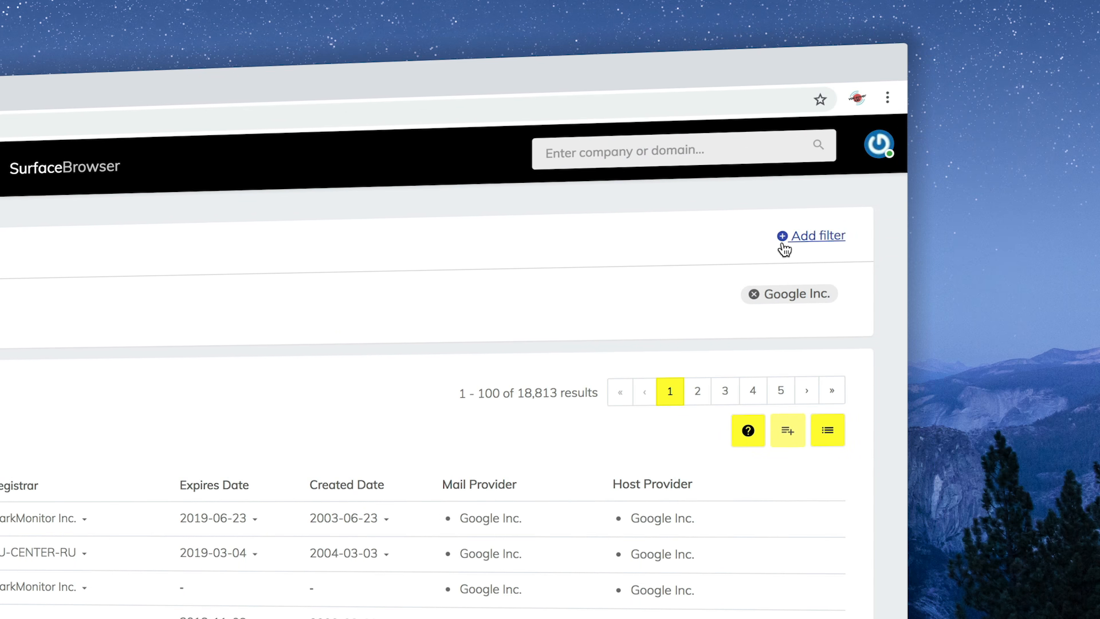
Add a second filter for domains expiring this month, February 2019
click(818, 235)
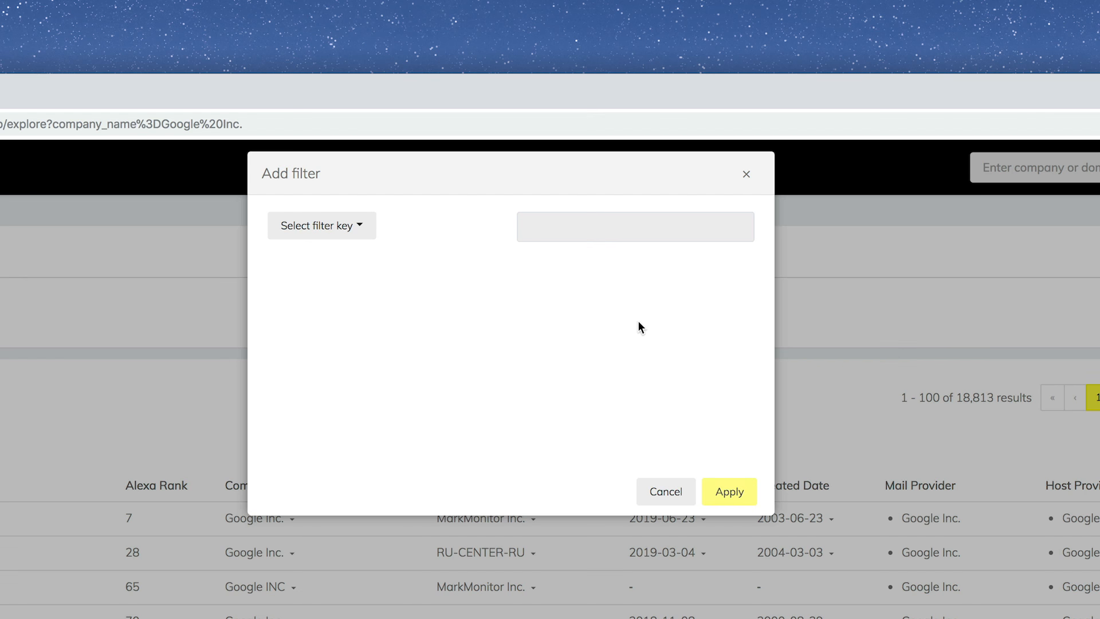
click(321, 225)
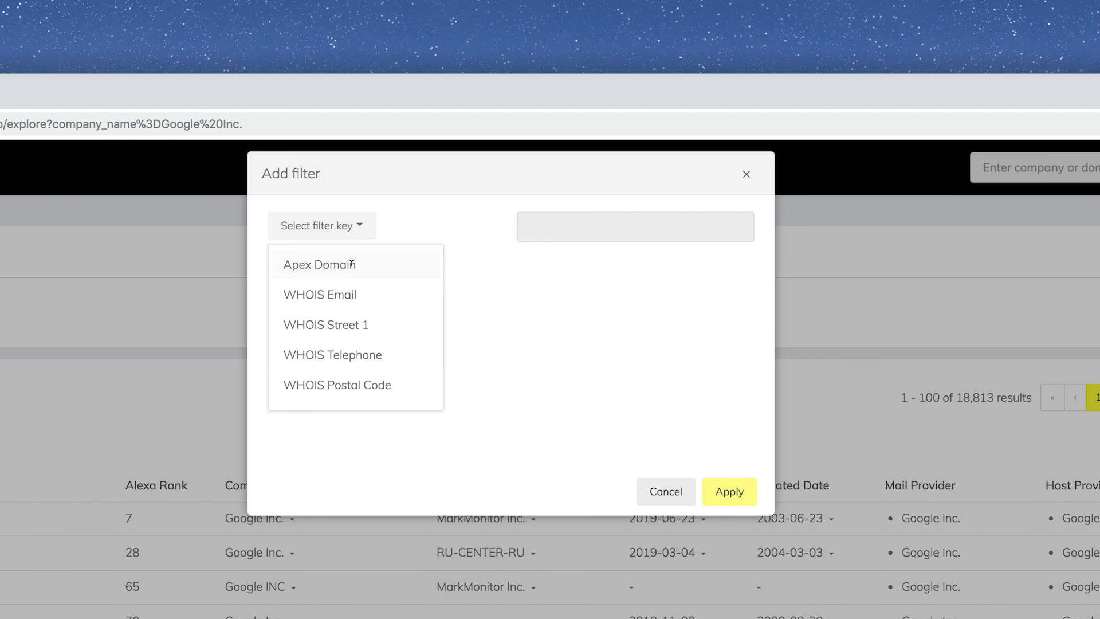
scroll(down, 3)
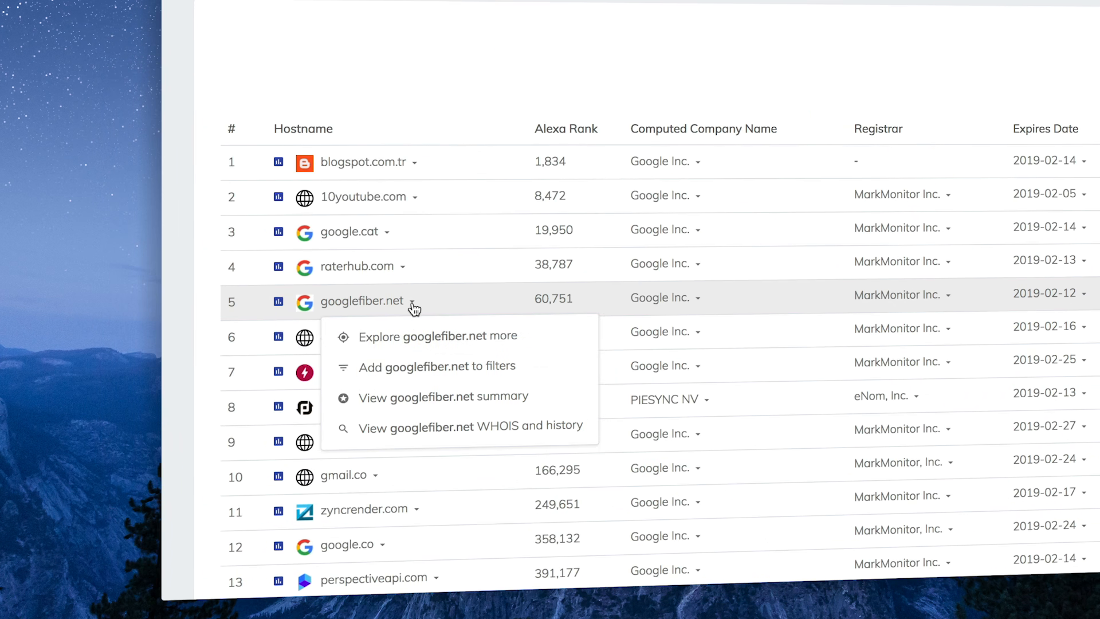
Choose 'View googlefiber.net summary' from the googlefiber.net row's dropdown
click(443, 397)
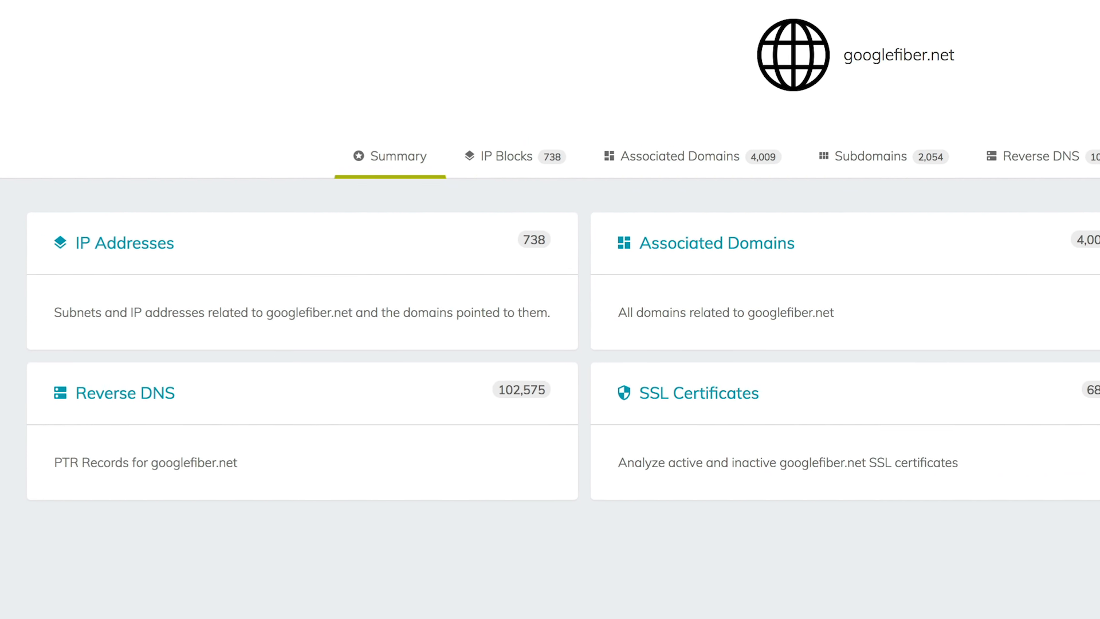
Switch to the Associated Domains tab listing googlefiber.net's 4,009 related domains
click(788, 156)
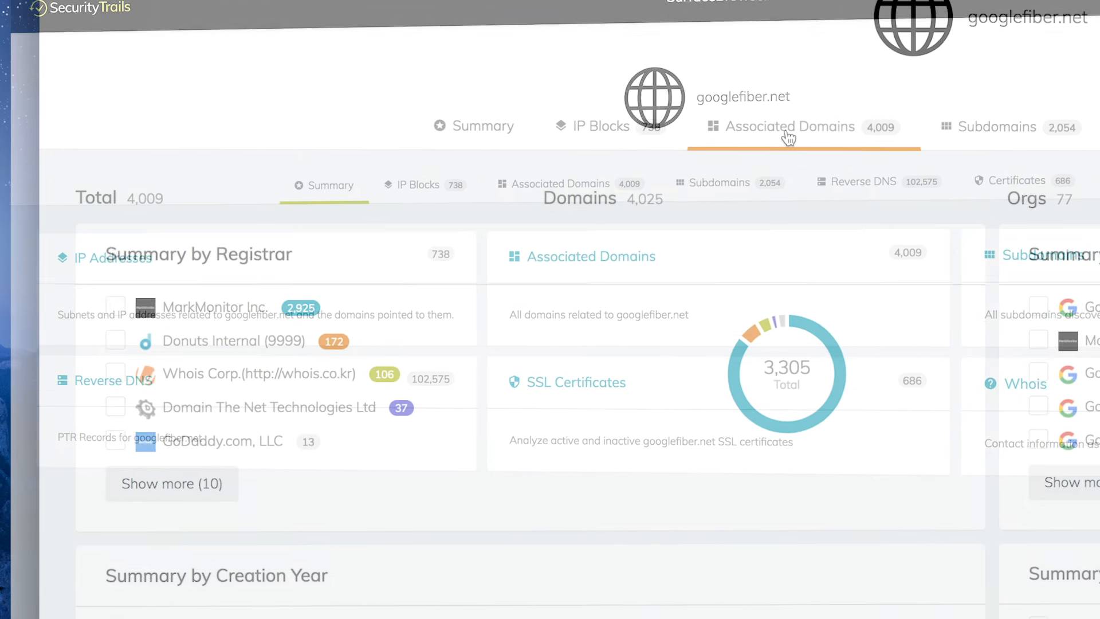